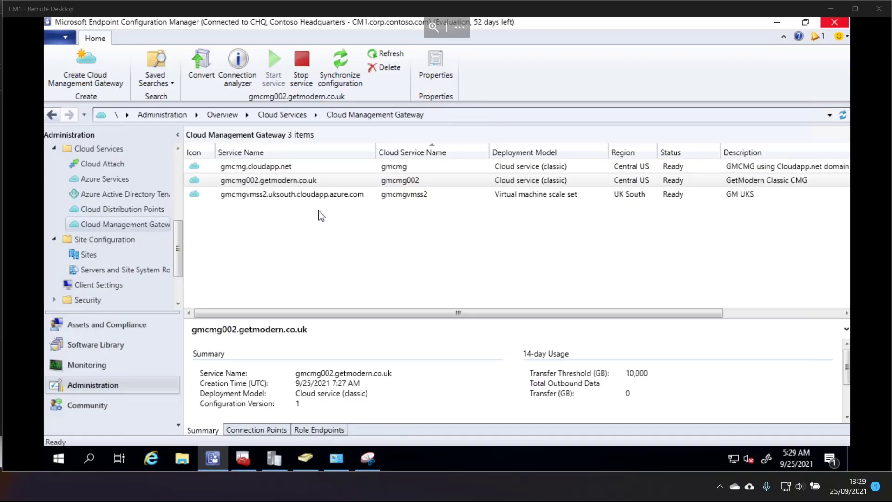
Select the gmcmg.cloudapp.net gateway to show its summary and bring up its actions menu.
click(256, 166)
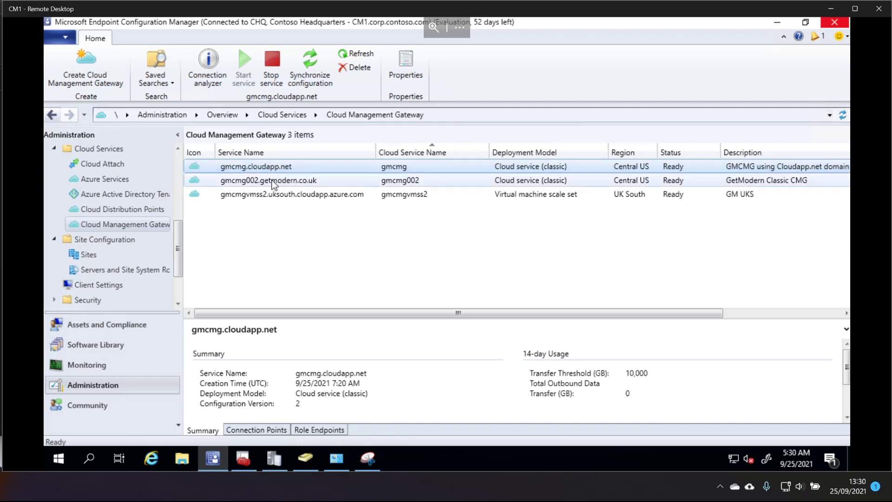
right_click(268, 180)
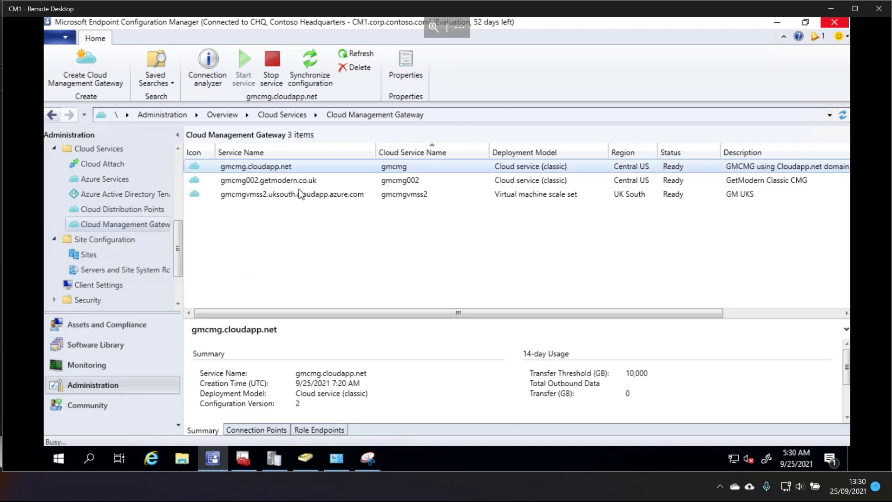
click(405, 68)
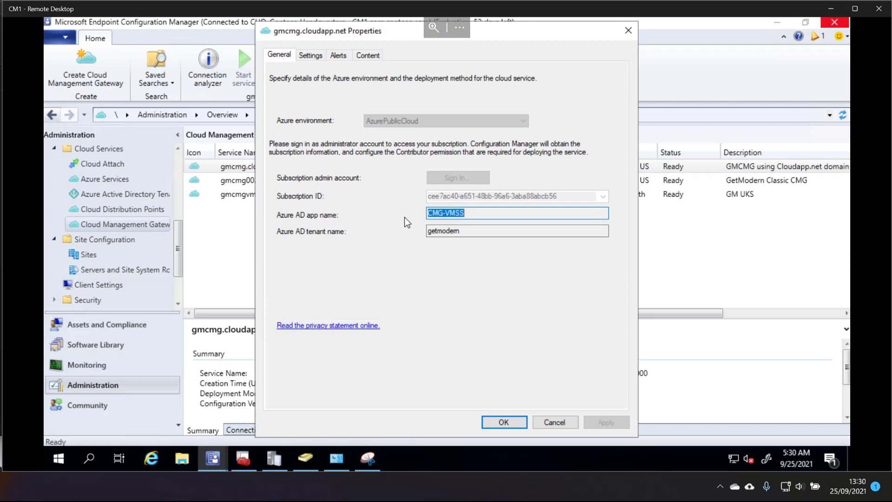
mouse_move(360, 126)
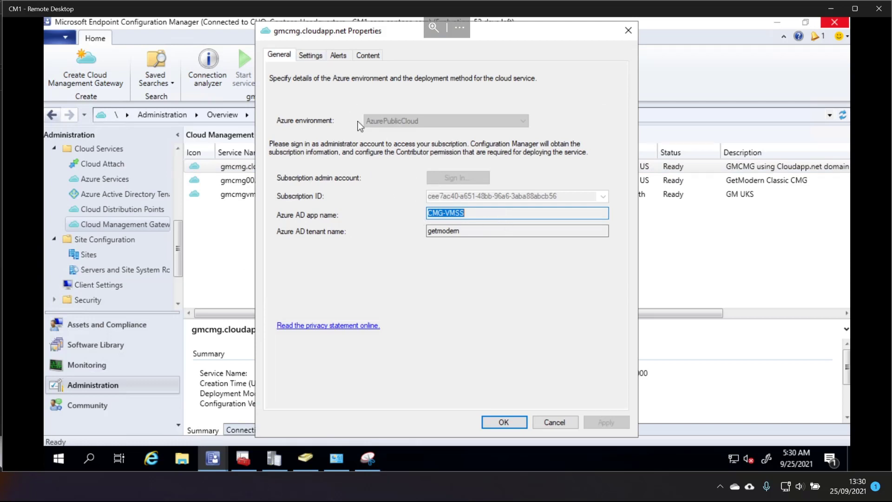
click(310, 55)
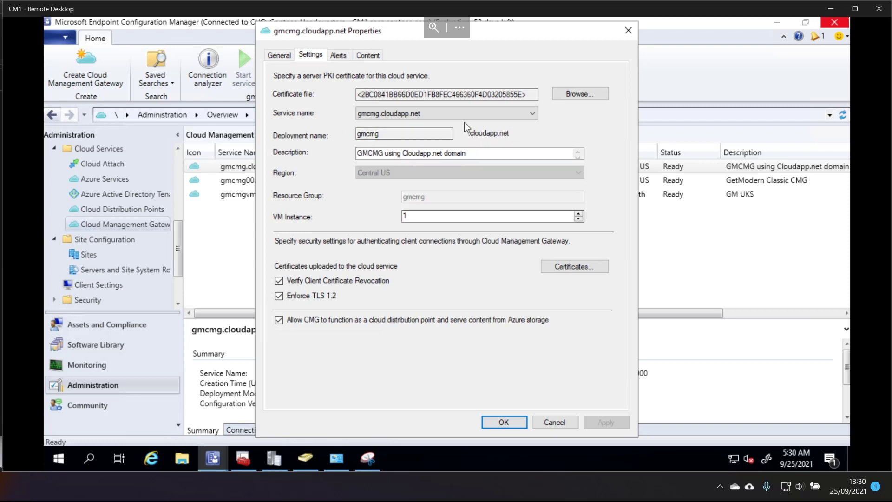
click(532, 113)
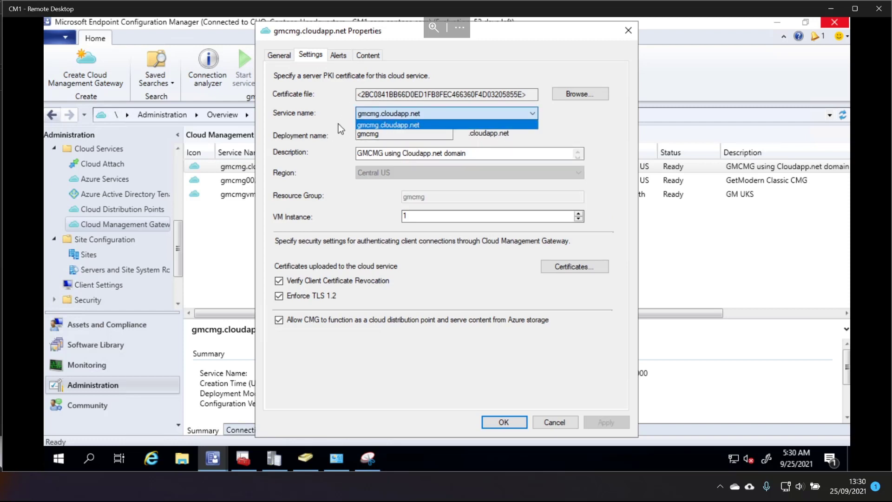
click(388, 124)
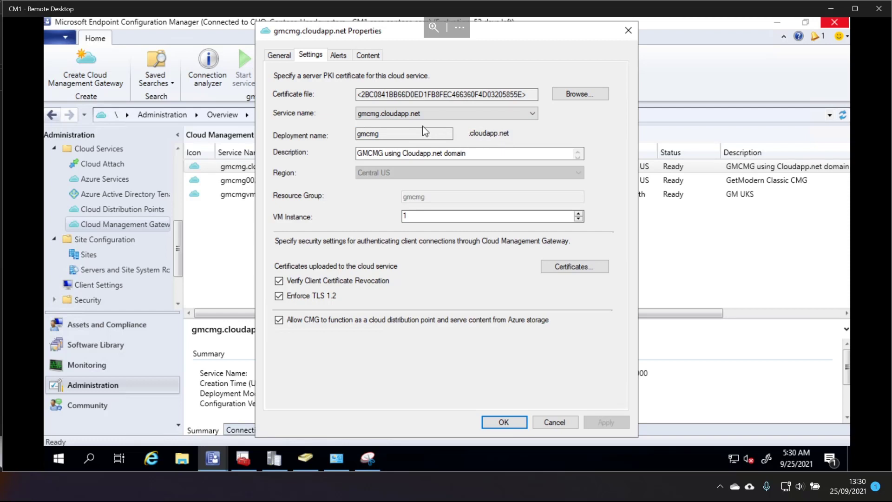
click(445, 113)
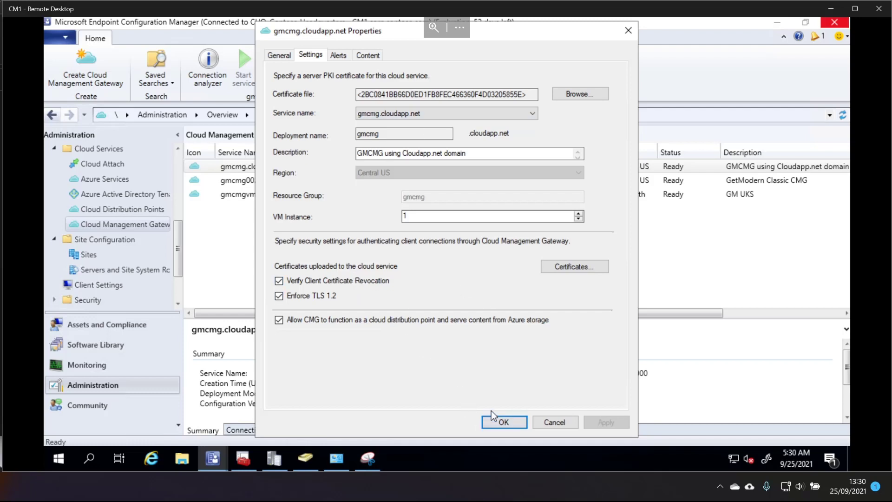
click(503, 423)
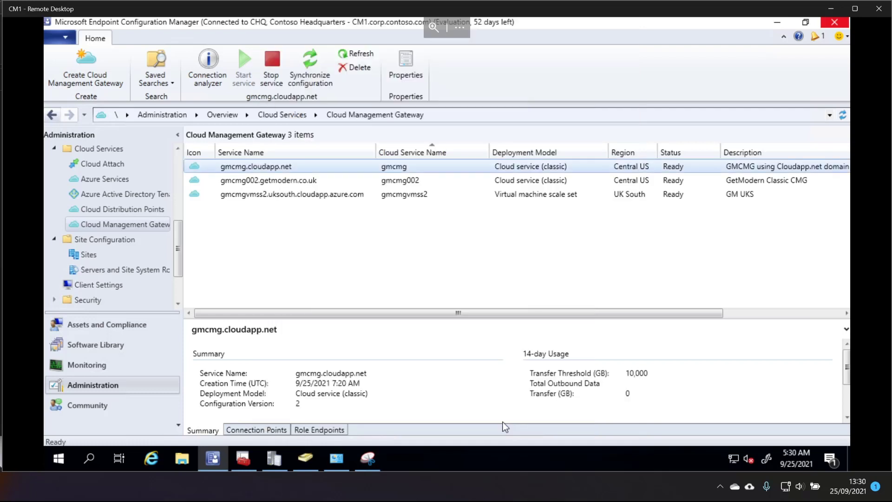
Run the connection analyzer on gmcmg.cloudapp.net with Azure AD sign-in; every check passes.
right_click(255, 166)
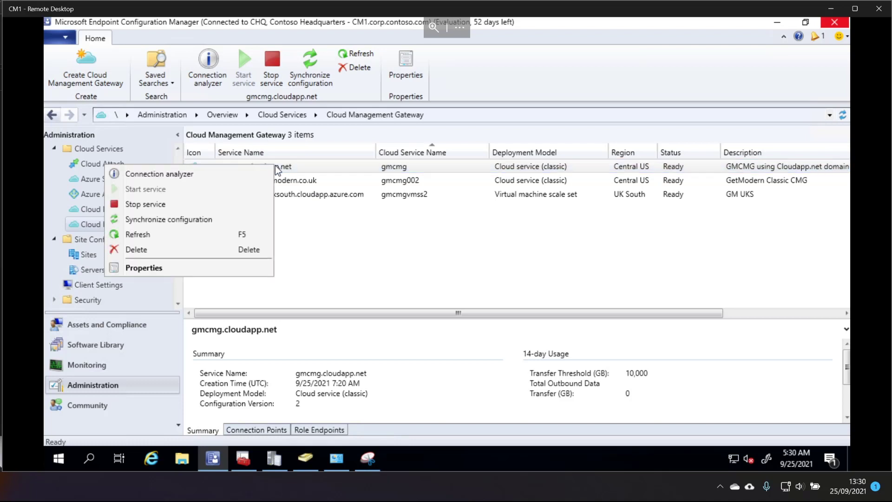
click(160, 174)
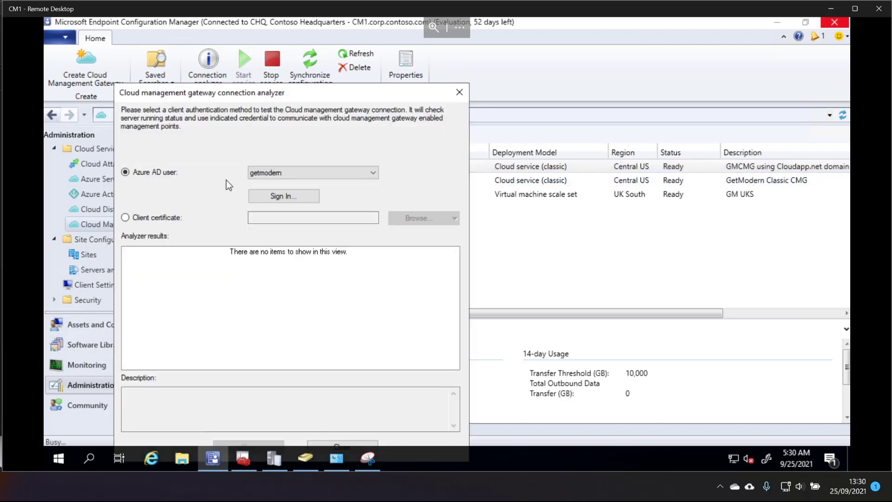
click(283, 195)
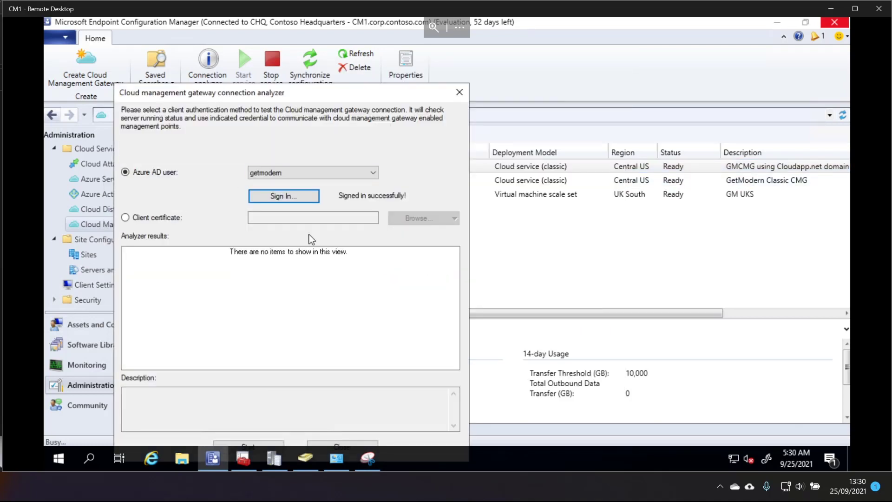
click(246, 429)
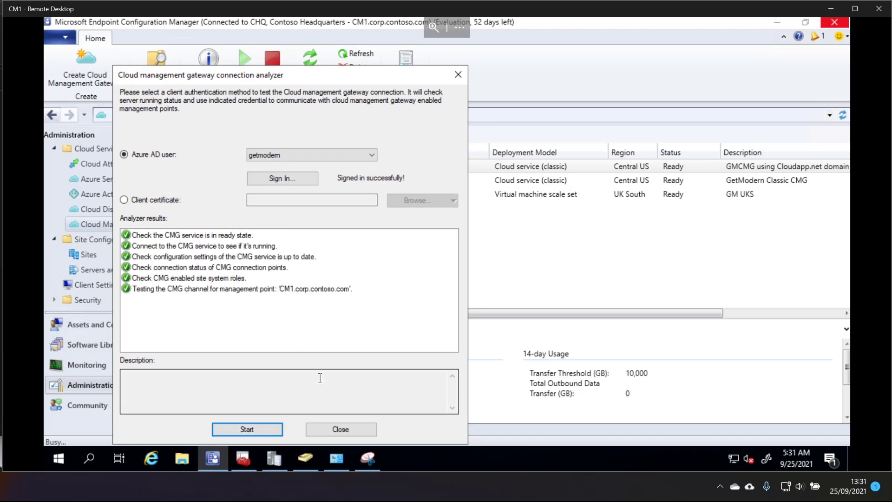
click(340, 429)
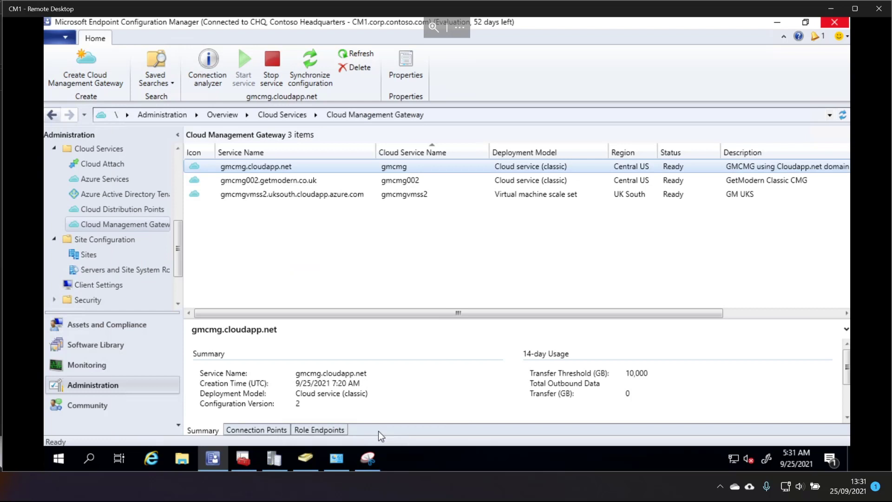
right_click(267, 166)
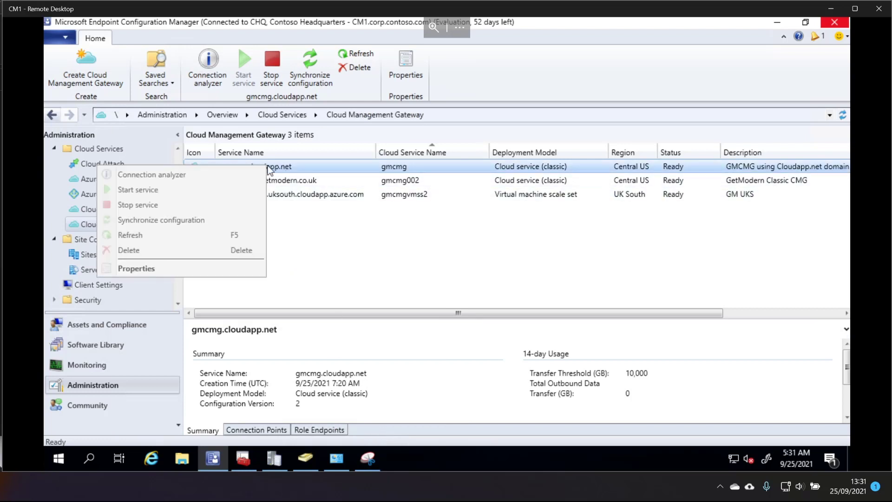
mouse_move(164, 174)
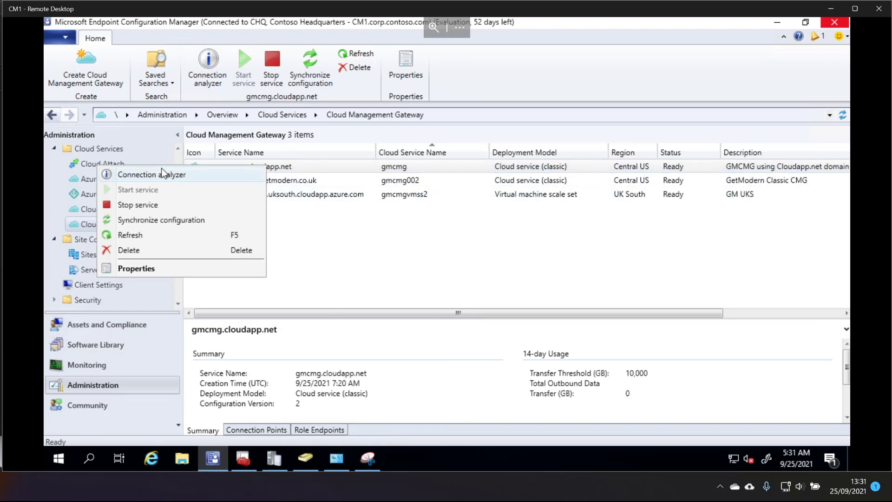
mouse_move(160, 161)
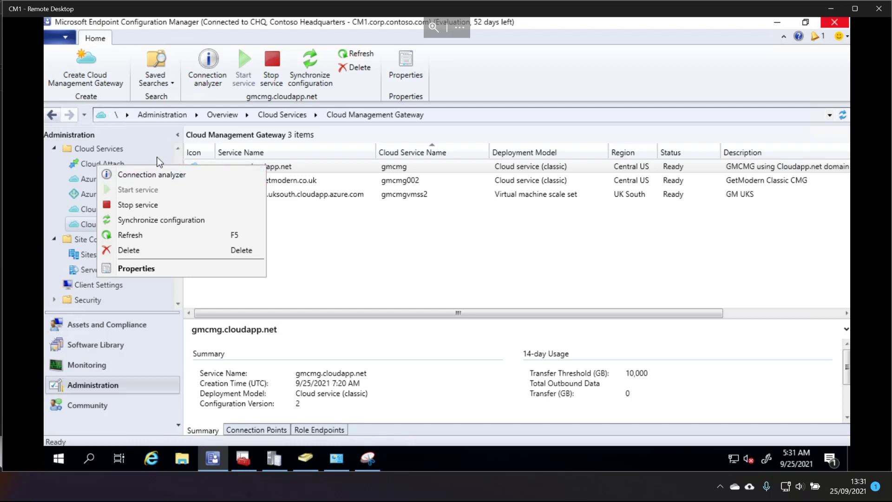
mouse_move(183, 168)
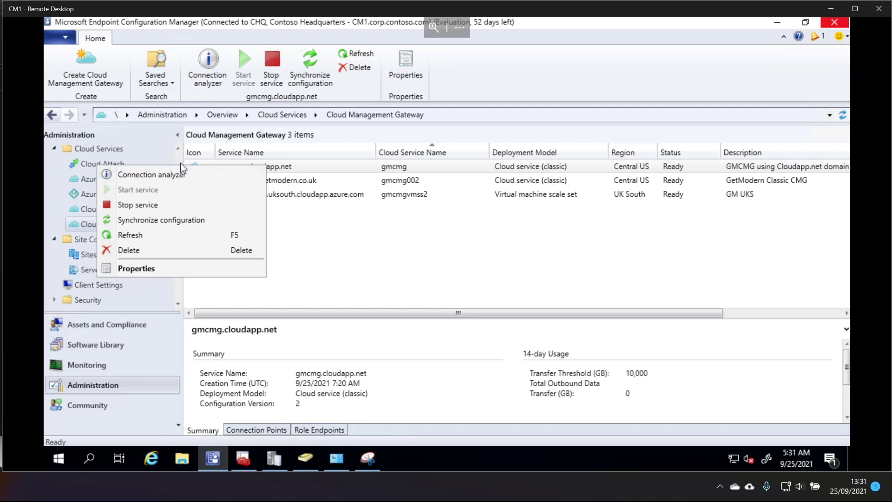
click(268, 180)
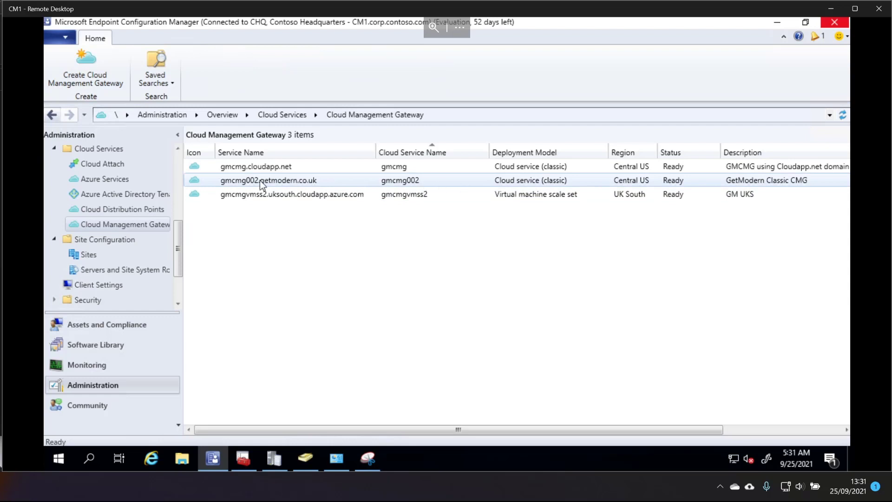
click(268, 180)
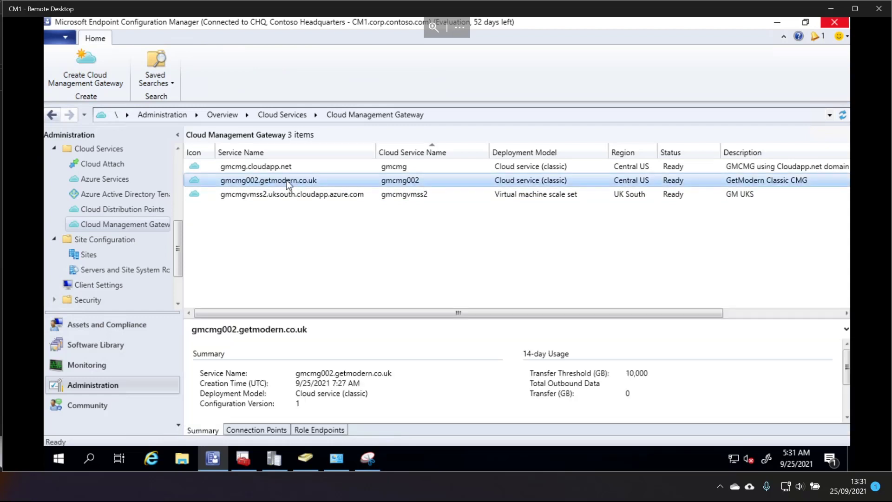
right_click(269, 180)
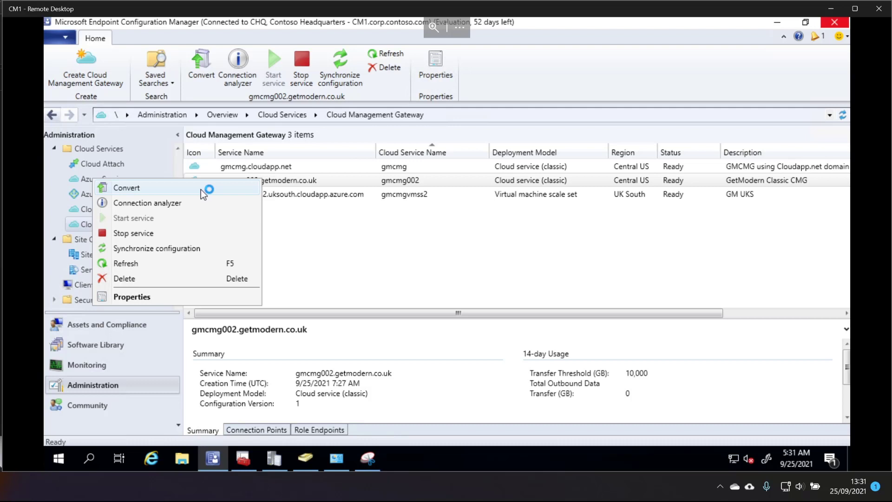
click(256, 166)
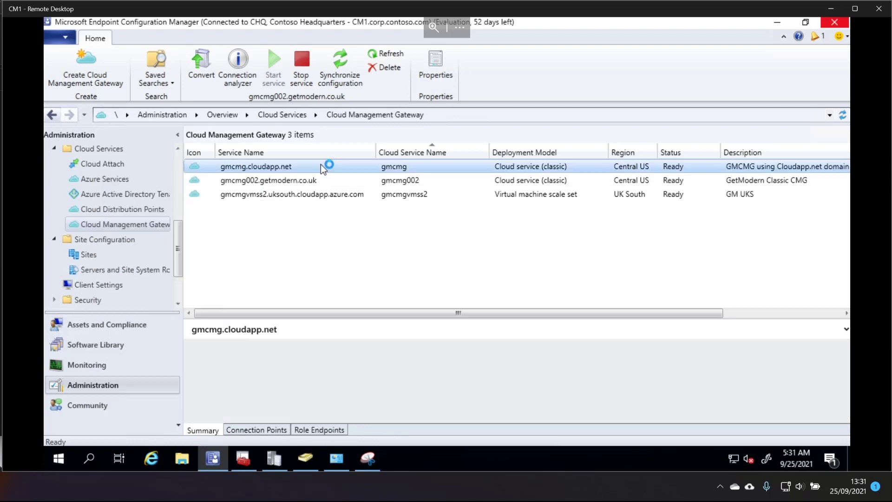
click(256, 166)
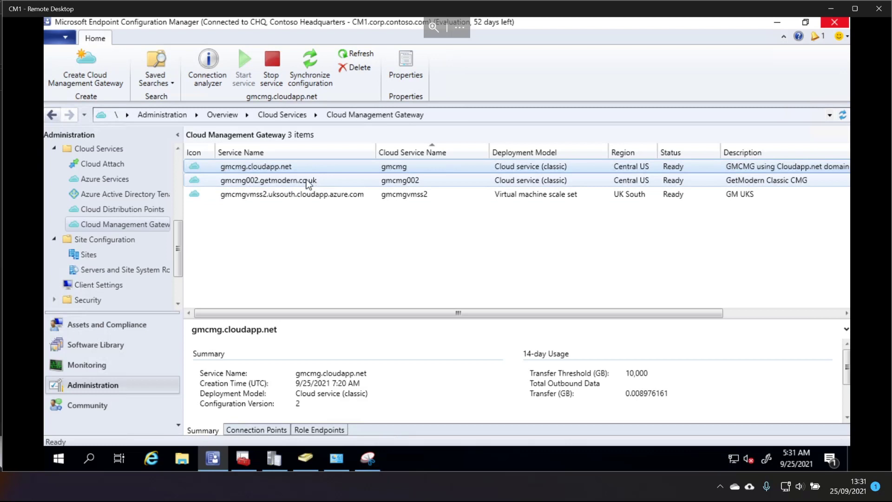
mouse_move(296, 187)
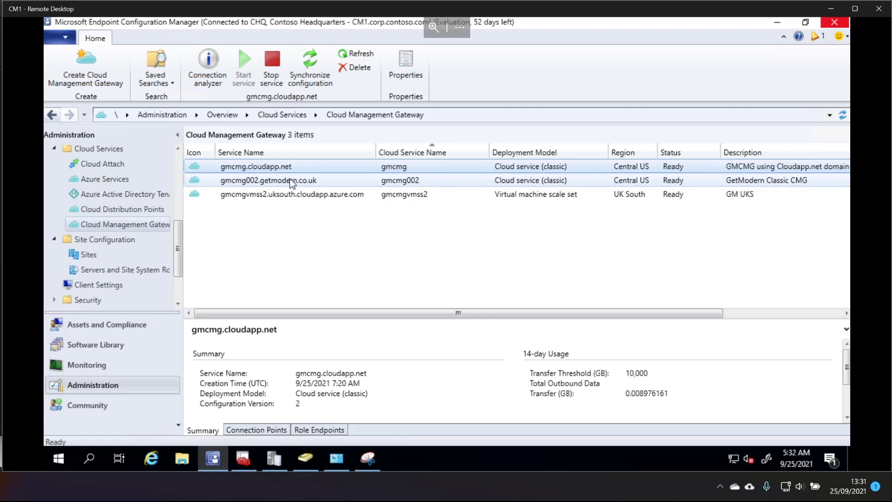
click(273, 166)
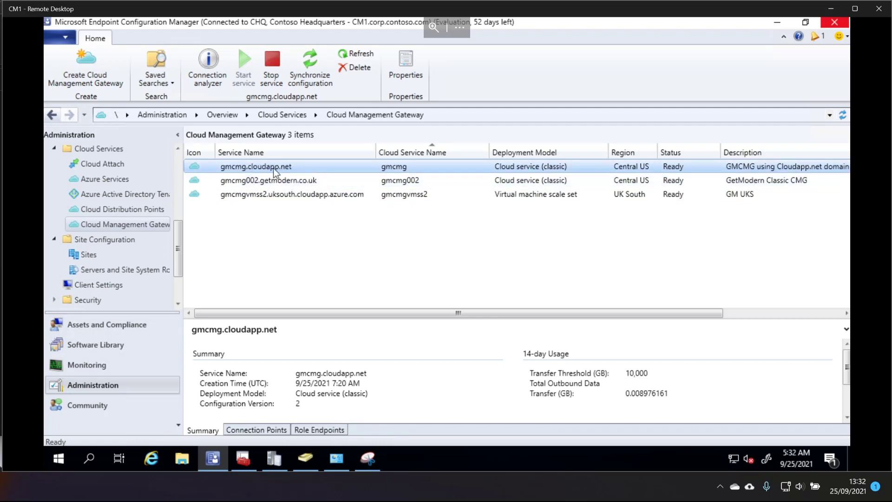
Bring up the gateway actions menu in the Cloud Management Gateway list.
right_click(268, 181)
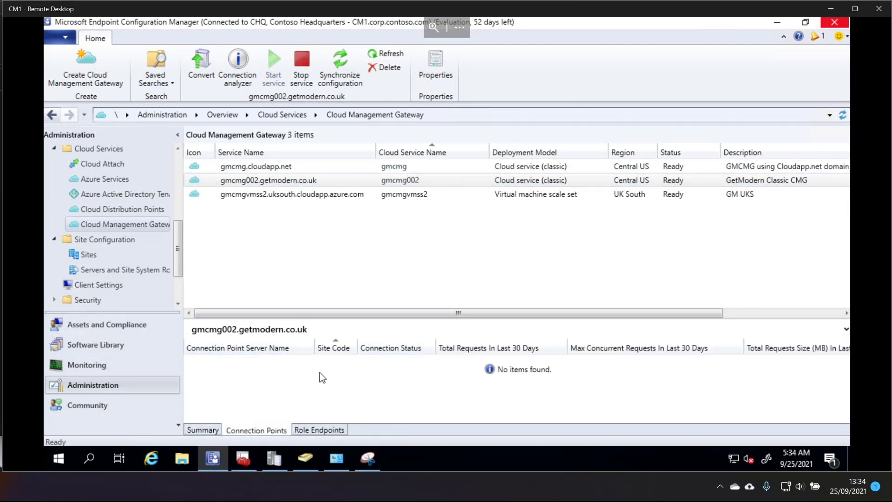
mouse_move(204, 304)
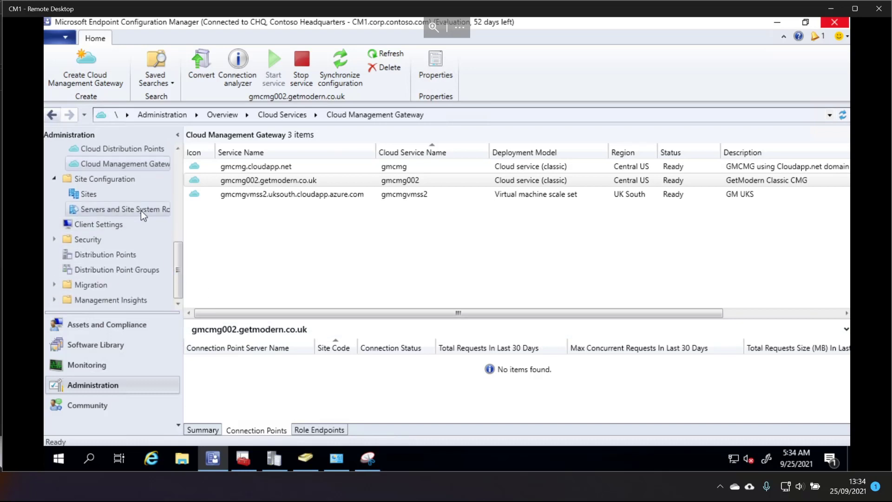
Point CM1's CMG connection point role at GMCMG002.GETMODERN.CO.UK and confirm with OK.
click(123, 210)
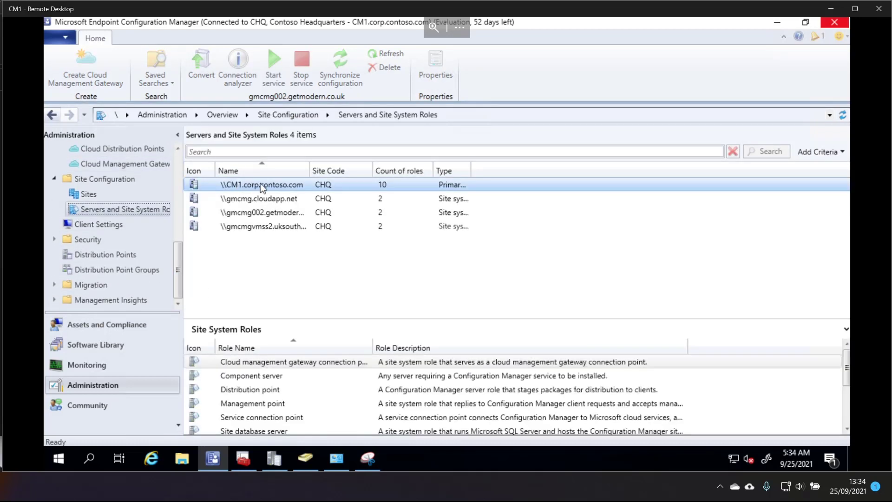
click(262, 184)
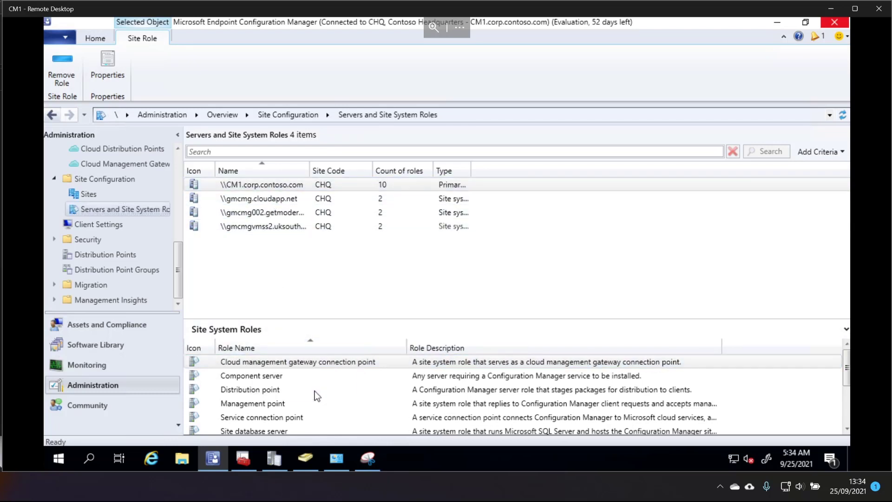
double_click(297, 361)
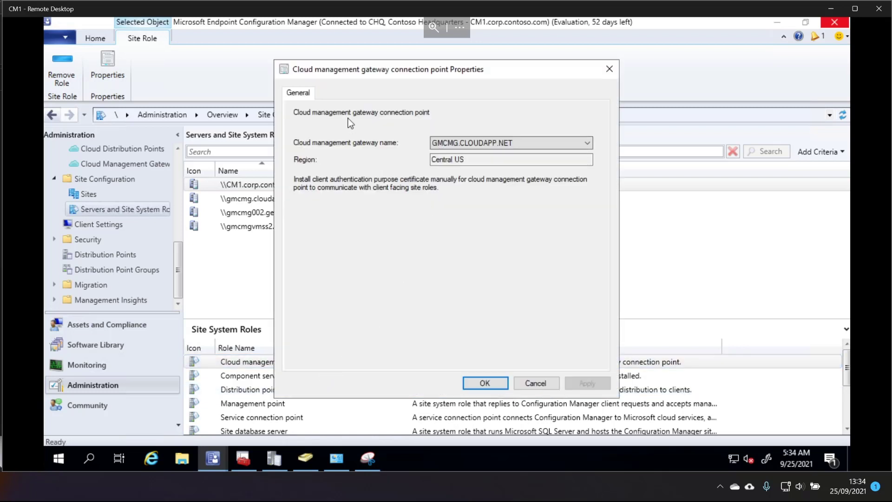
click(587, 142)
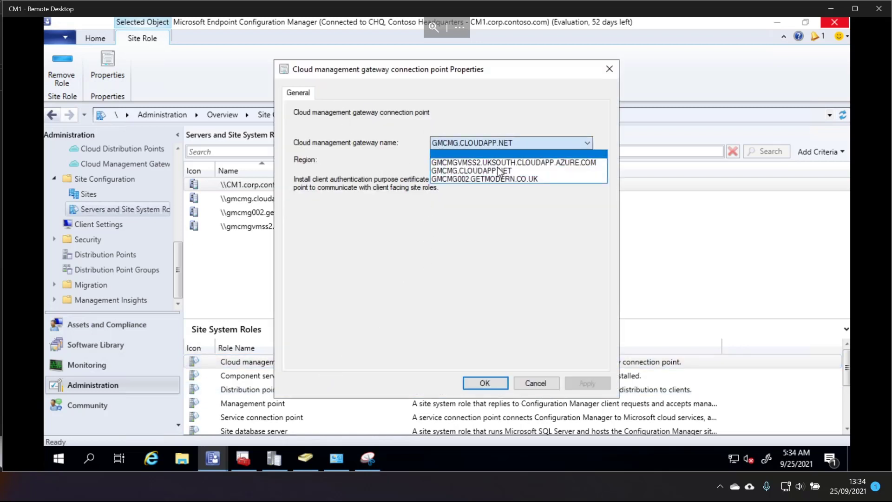
click(483, 179)
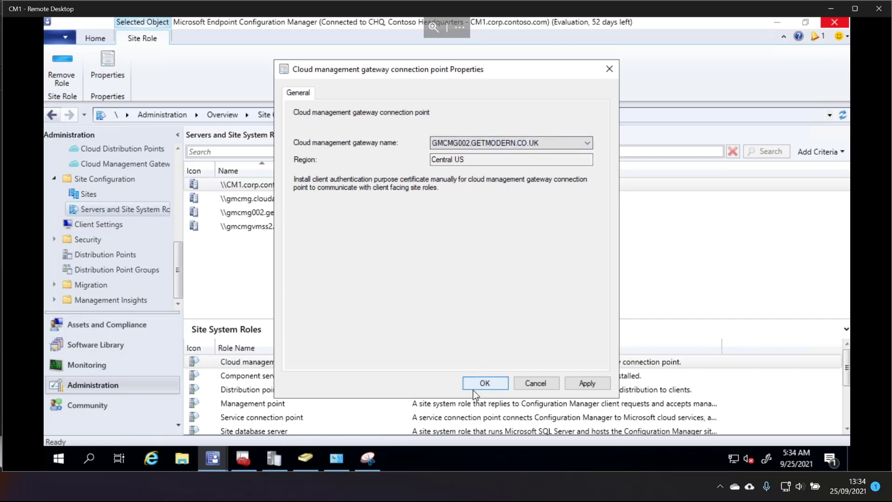
click(485, 383)
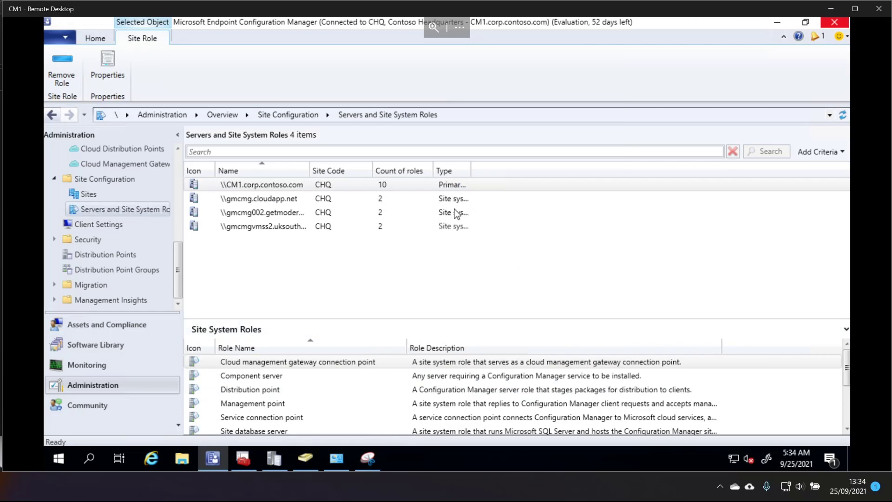
click(124, 164)
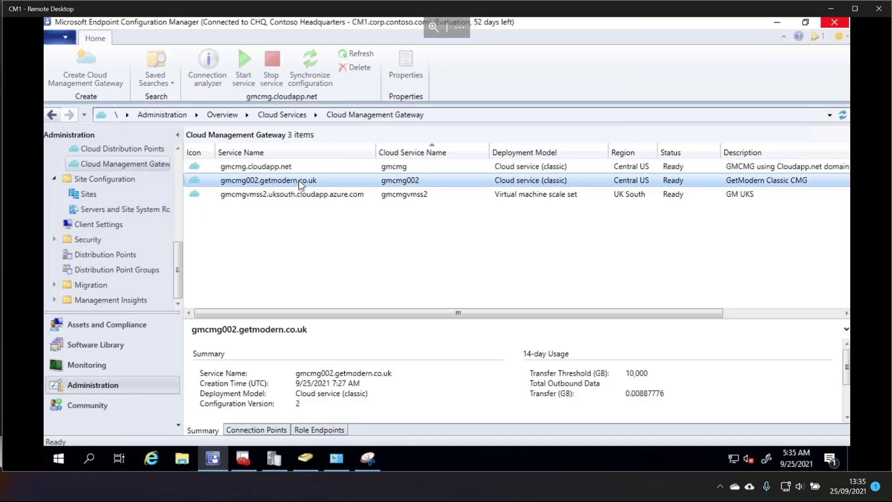
Synchronize configuration on gmcmg002.getmodern.co.uk from its actions menu.
right_click(269, 180)
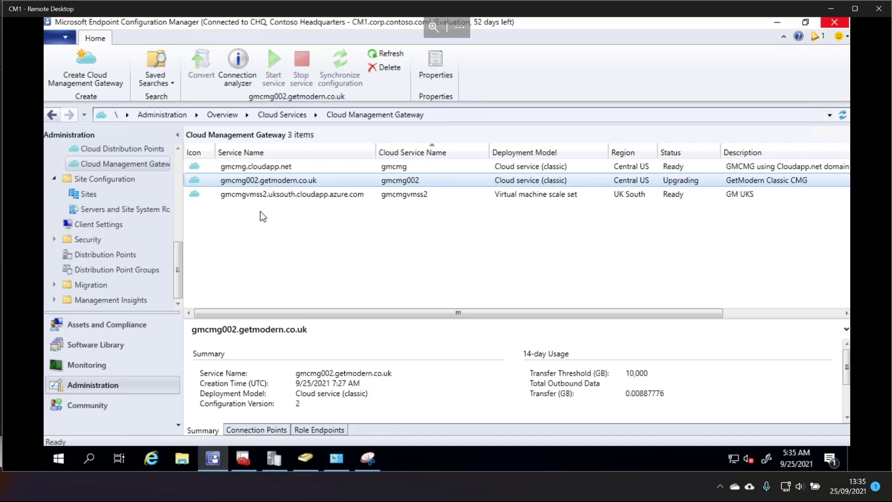
mouse_move(301, 213)
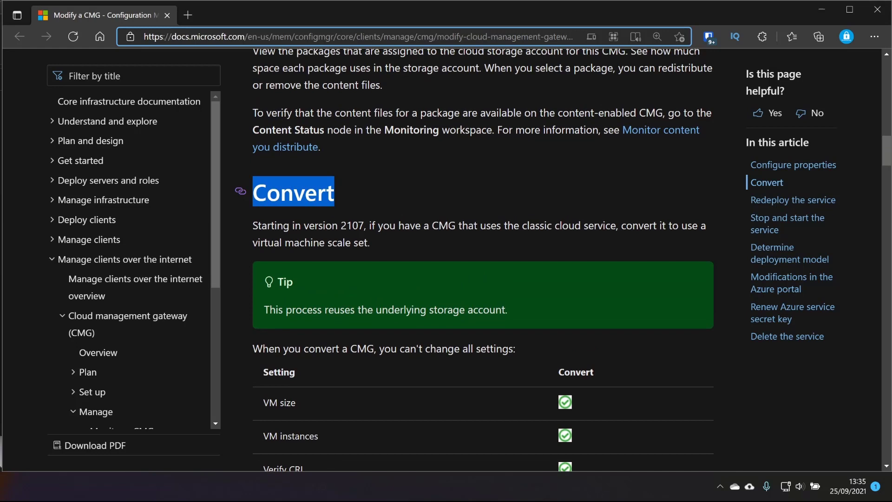
scroll(down, 3)
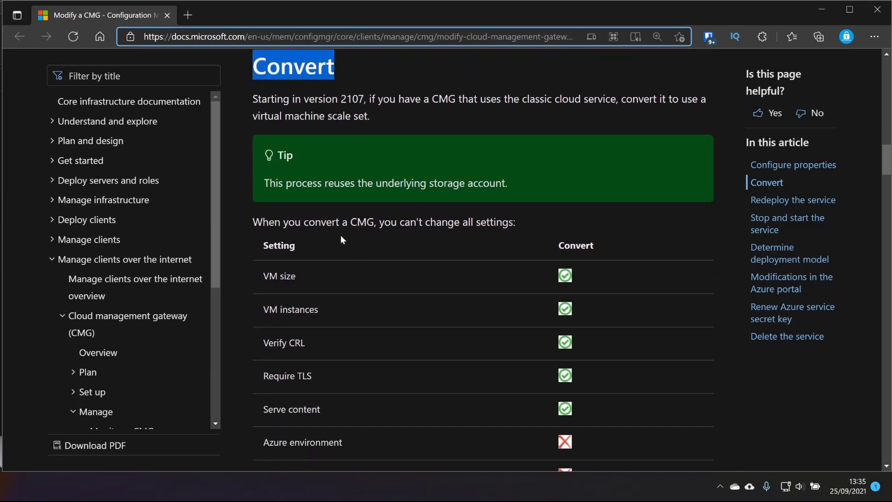
scroll(down, 3)
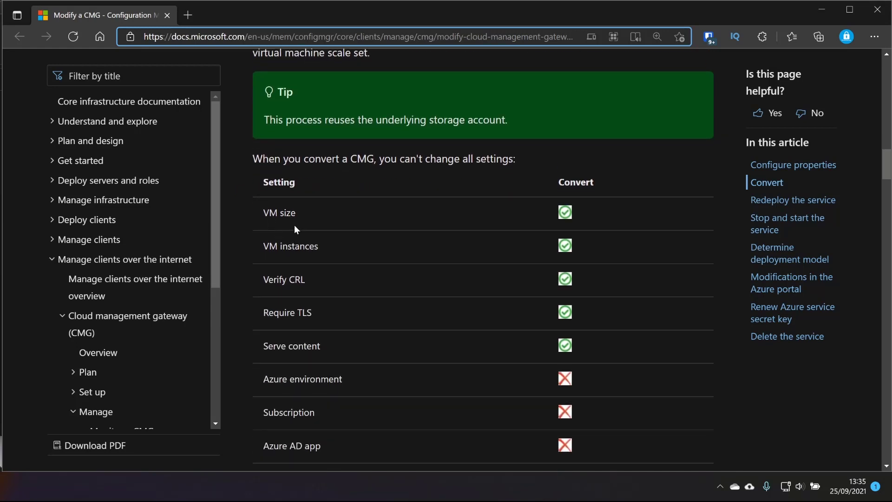
scroll(down, 3)
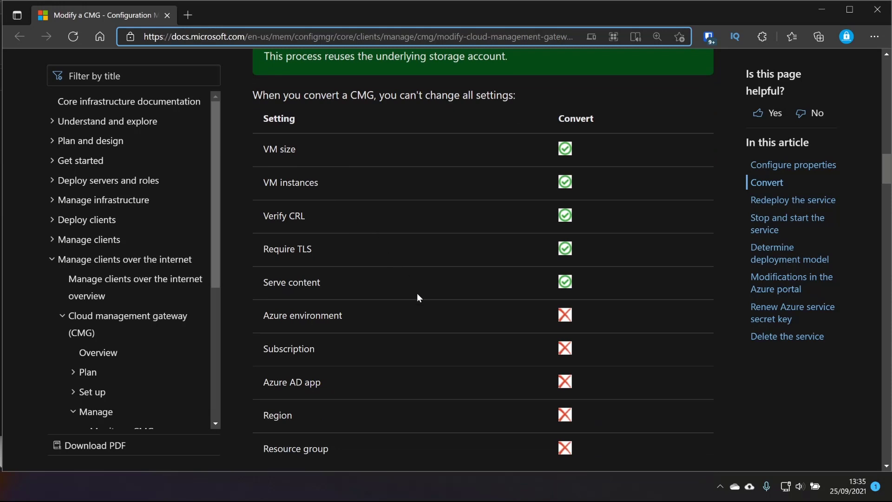
mouse_move(424, 313)
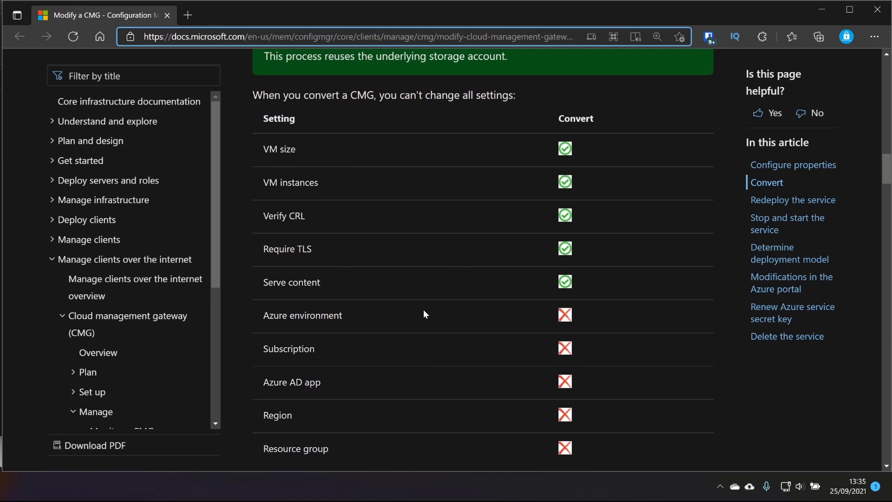
mouse_move(522, 287)
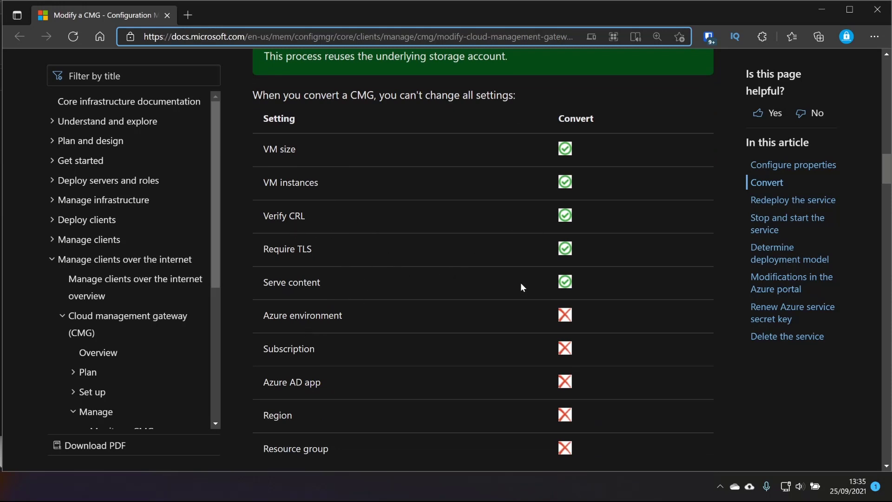
scroll(down, 3)
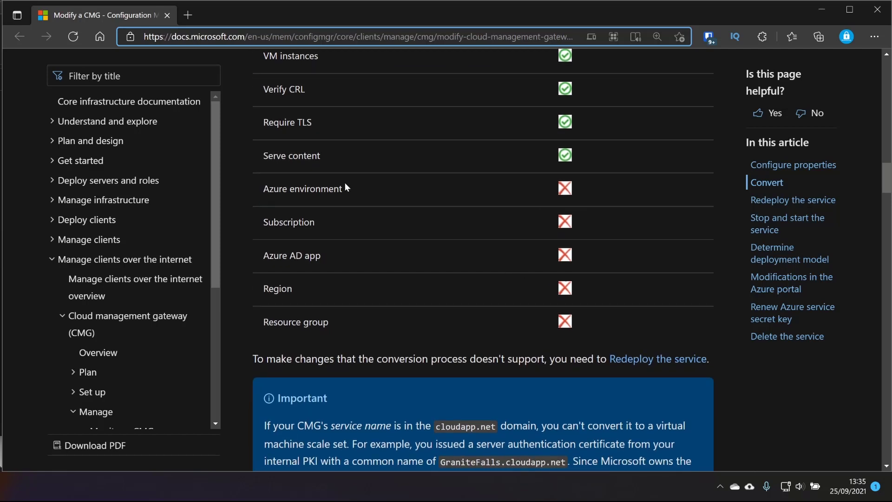
mouse_move(621, 228)
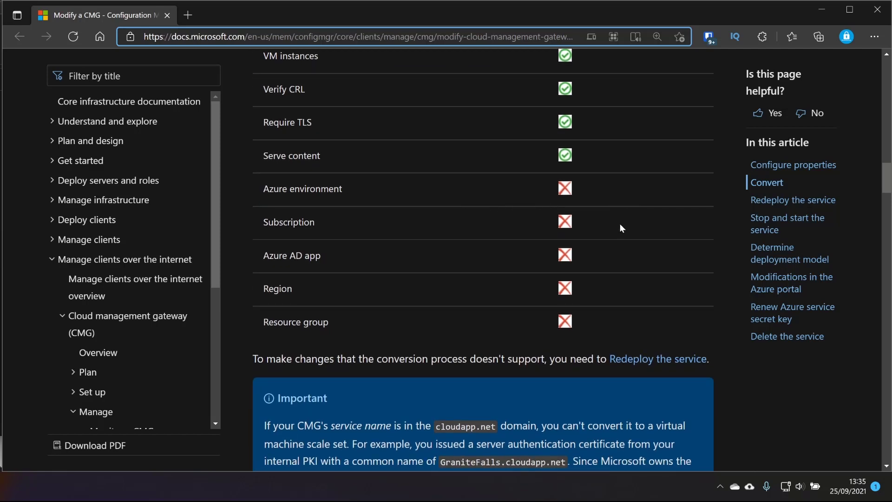
mouse_move(616, 259)
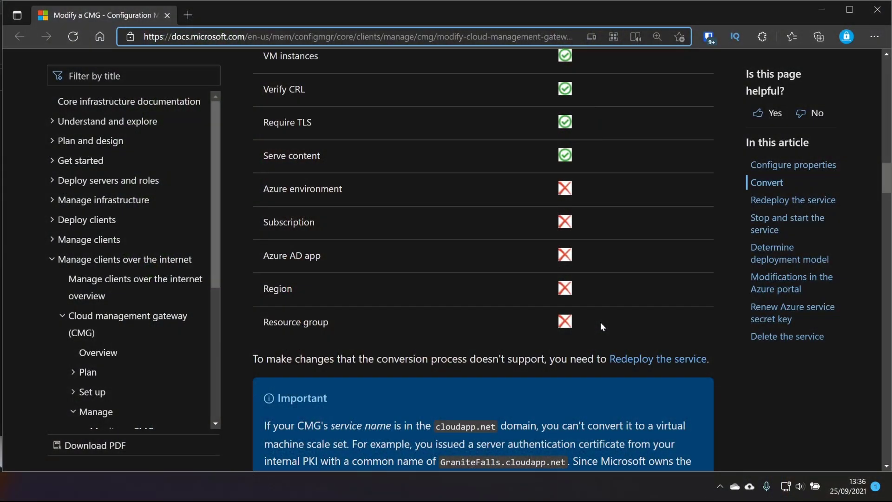
Scroll the Docs page down to the Important note about converting cloudapp.net gateways.
scroll(down, 3)
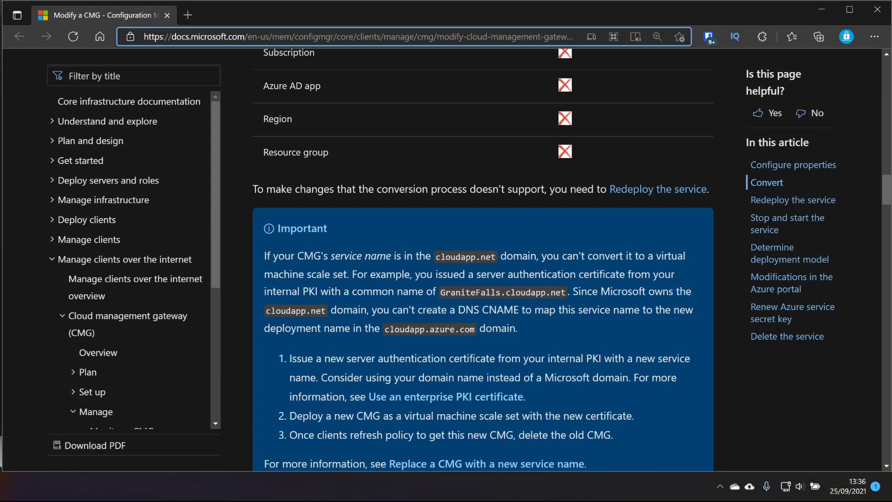
scroll(down, 3)
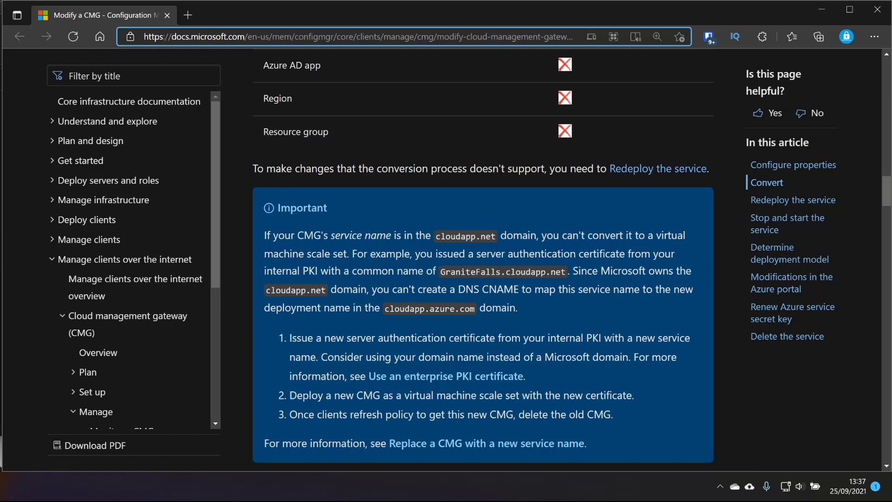
mouse_move(564, 311)
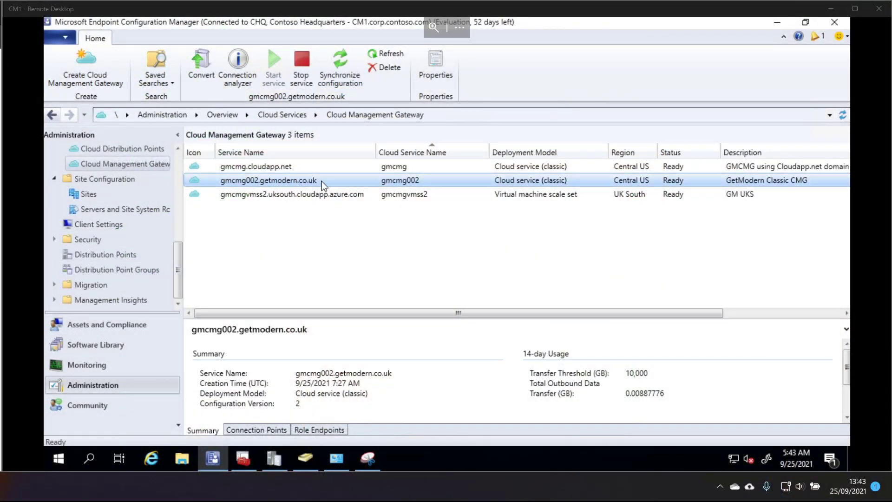
Run the connection analyzer on gmcmg002.getmodern.co.uk after Azure AD sign-in; all checks pass.
right_click(269, 180)
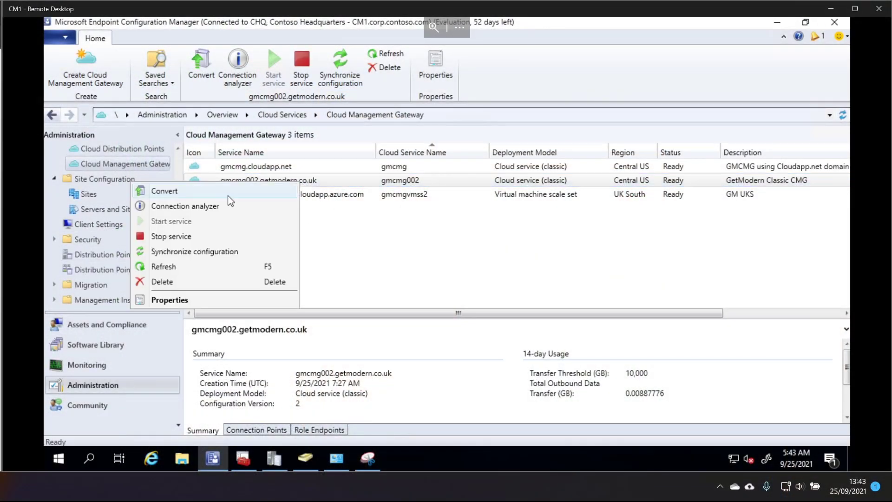
click(185, 205)
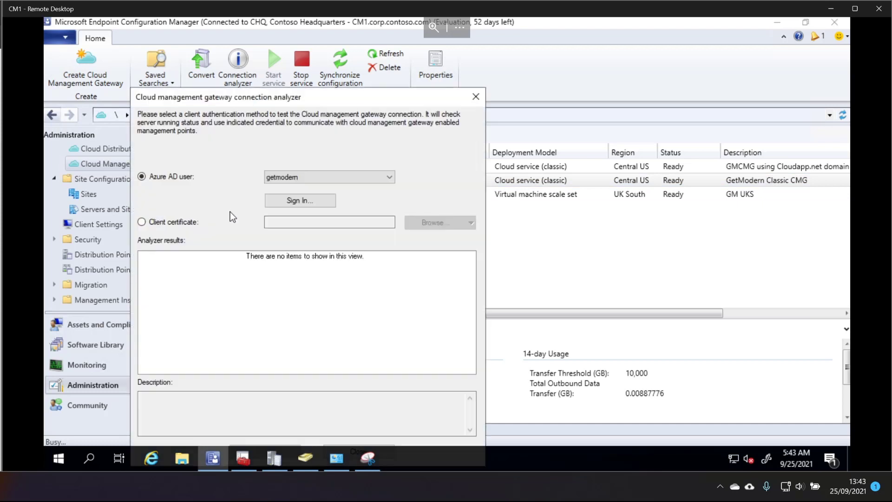
click(300, 201)
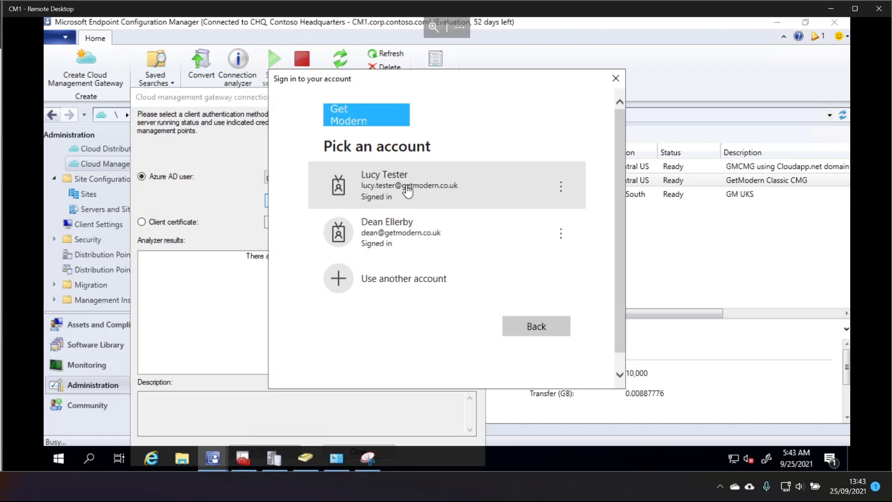
click(409, 185)
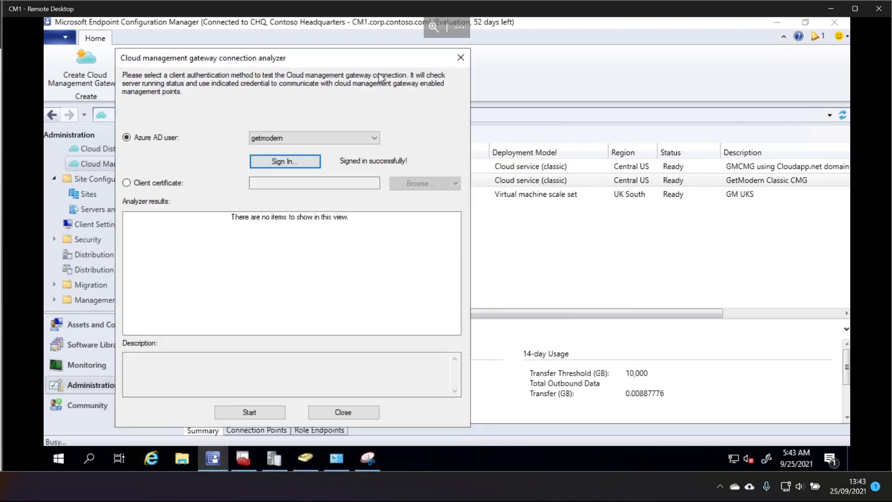
click(248, 412)
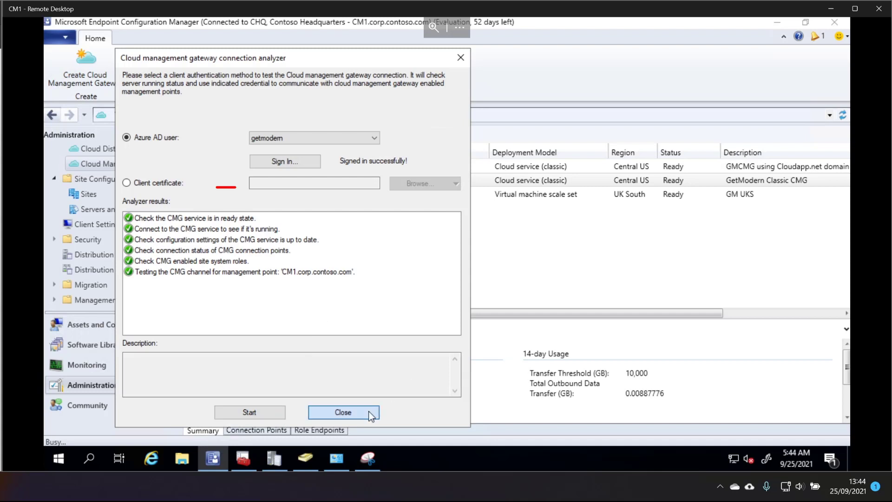
click(343, 412)
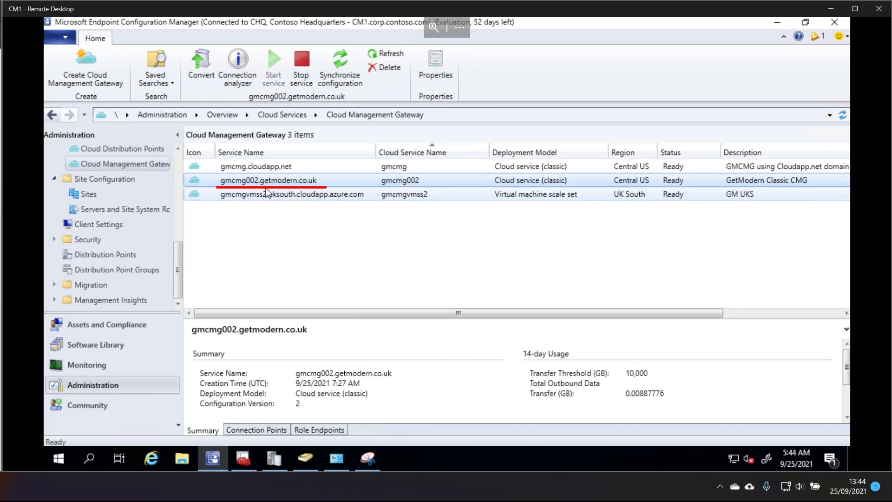